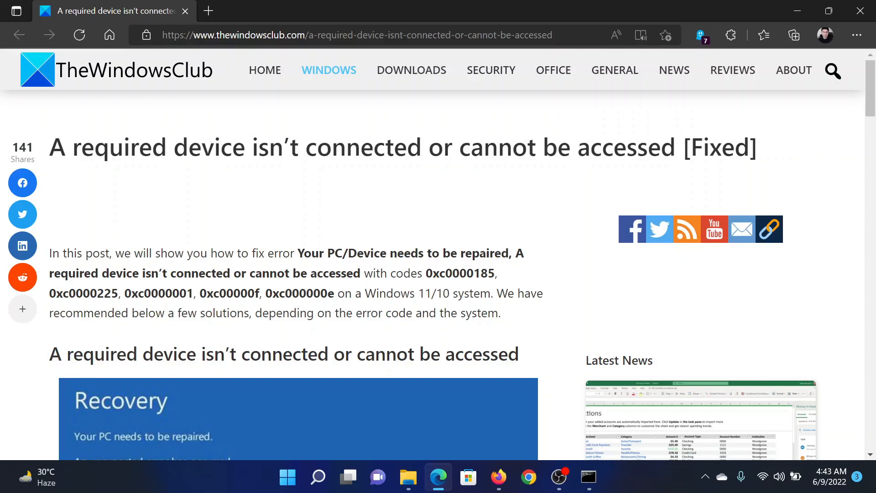
# Scroll the TheWindowsClub article down to the bcdedit/bootrec command block.
pyautogui.scroll(-3)
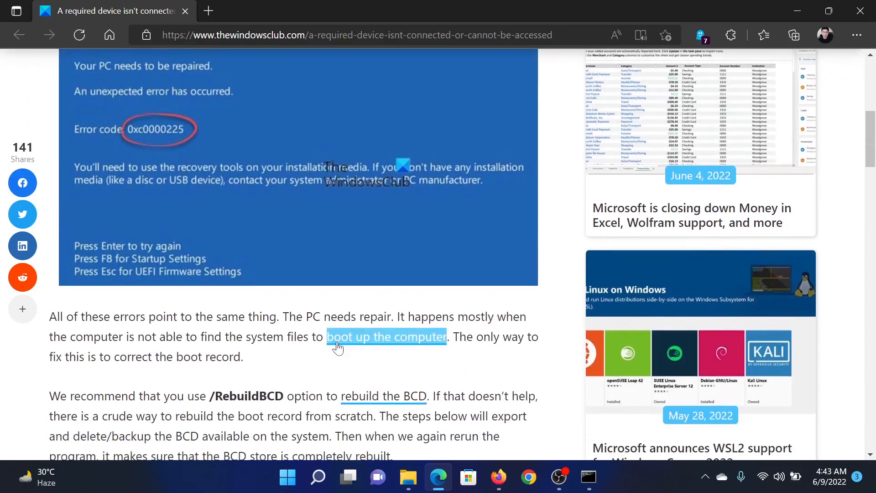
pyautogui.scroll(-3)
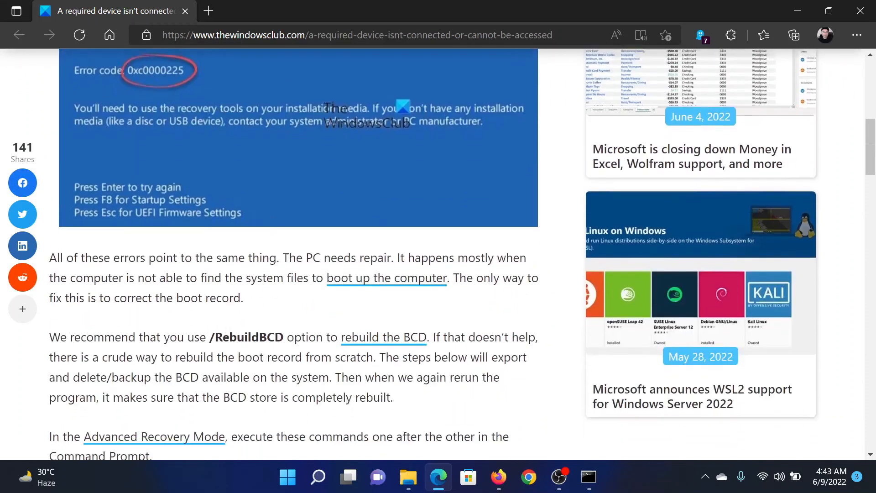
pyautogui.scroll(-3)
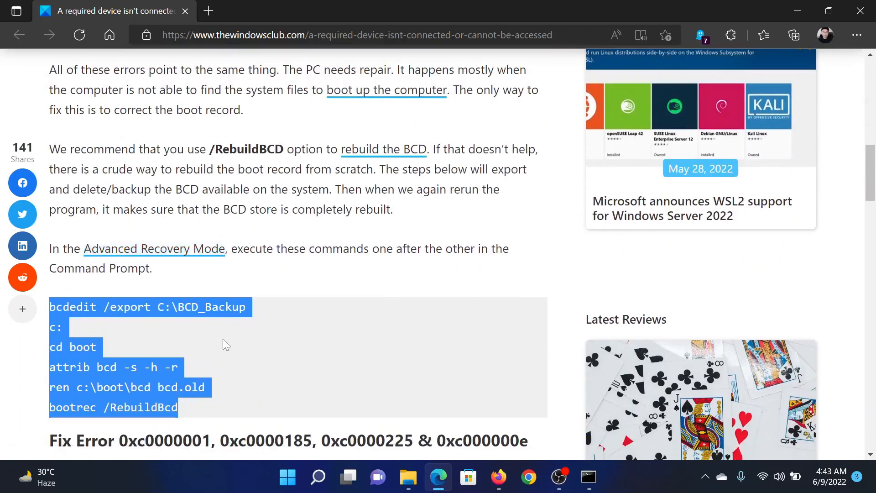
pyautogui.scroll(-3)
pyautogui.write('comm')
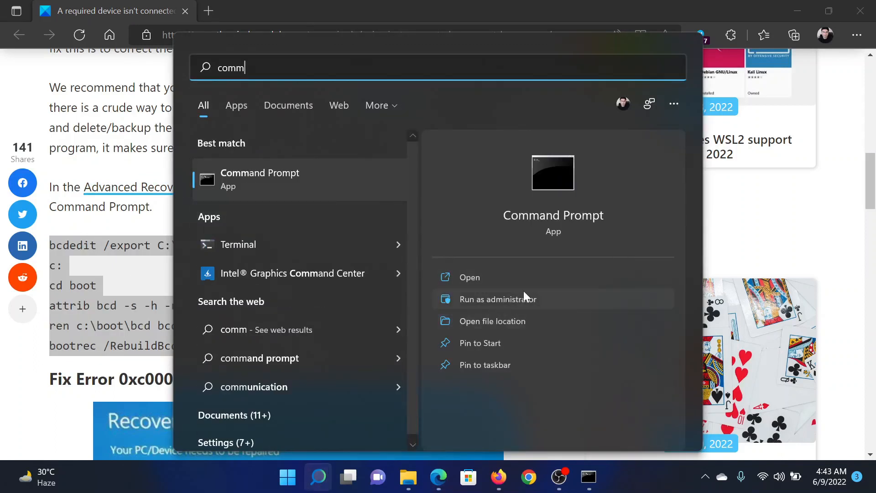
# Launch Command Prompt as administrator and run the pasted BCD rebuild commands.
pyautogui.click(498, 299)
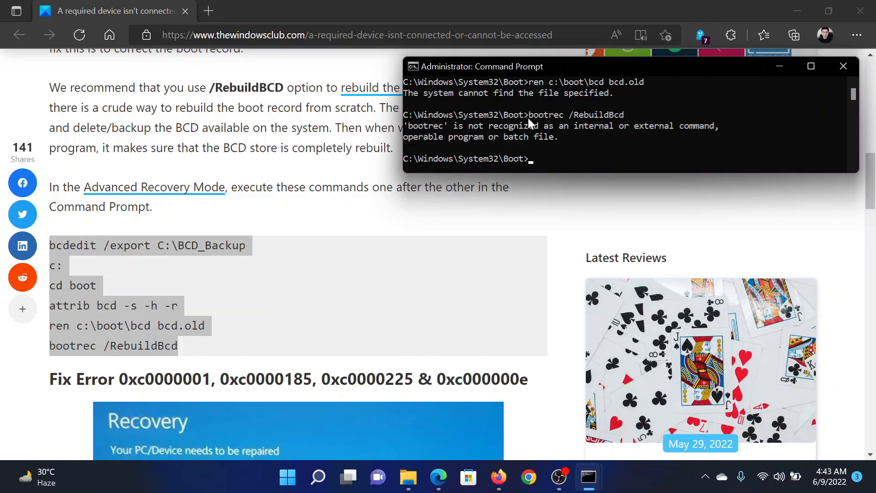
pyautogui.moveTo(504, 216)
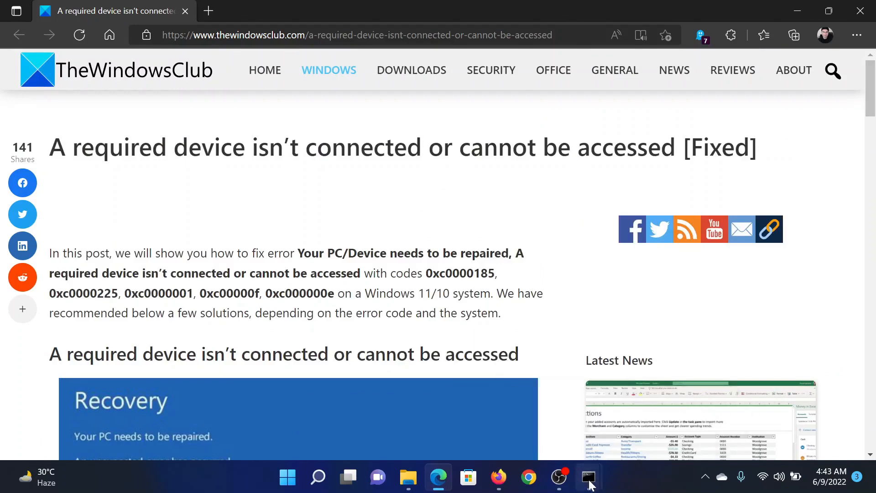
# Run sfc /scannow in a fresh elevated Command Prompt to begin the system scan.
pyautogui.click(588, 478)
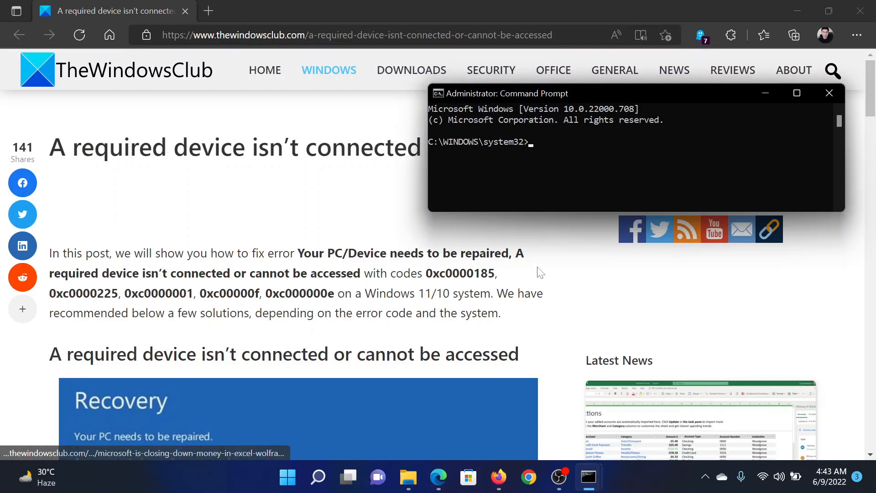
pyautogui.moveTo(558, 174)
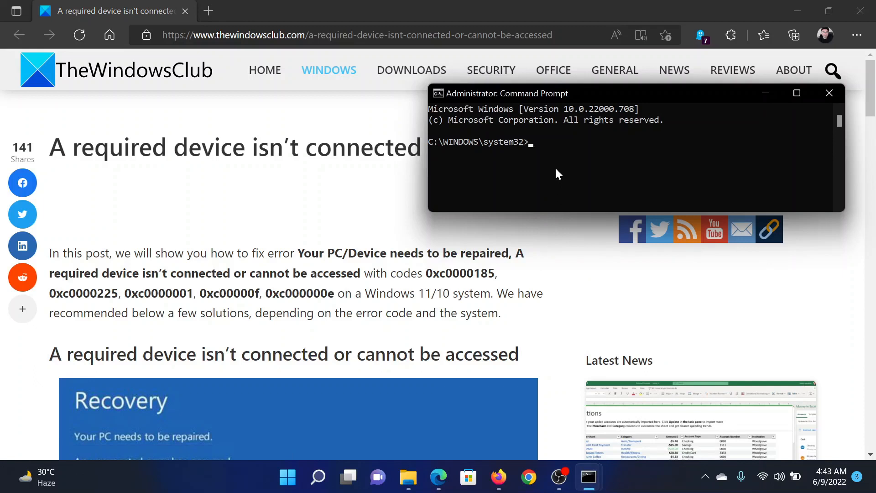
pyautogui.write('sfc /sca')
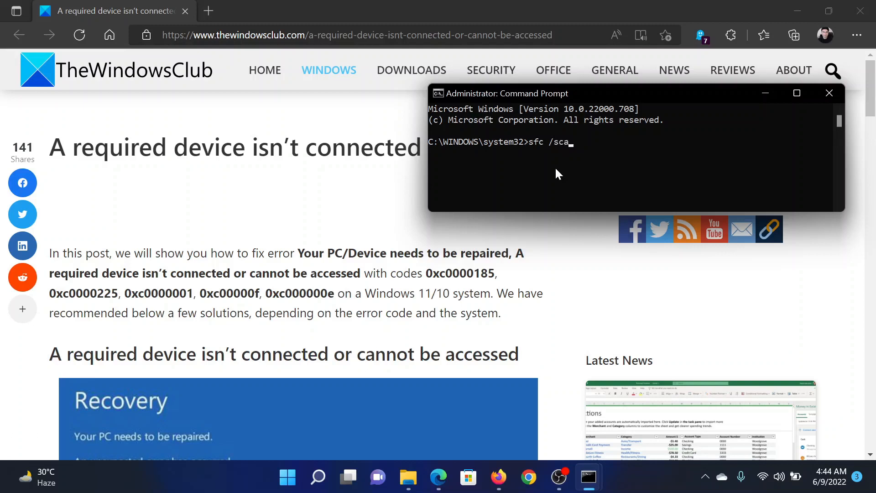
pyautogui.write('nnow')
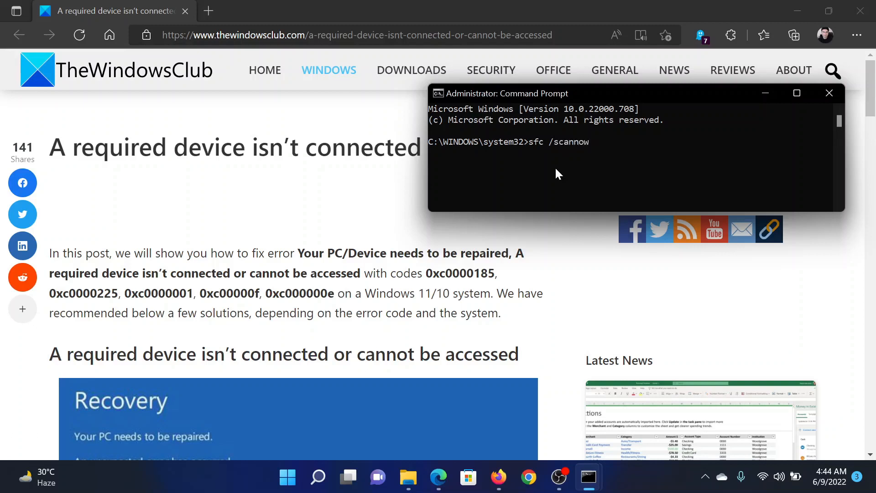
pyautogui.press('enter')
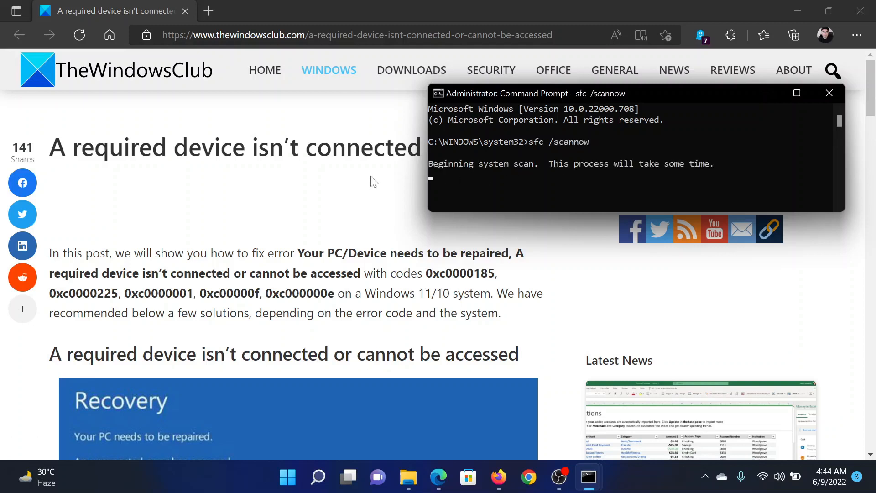